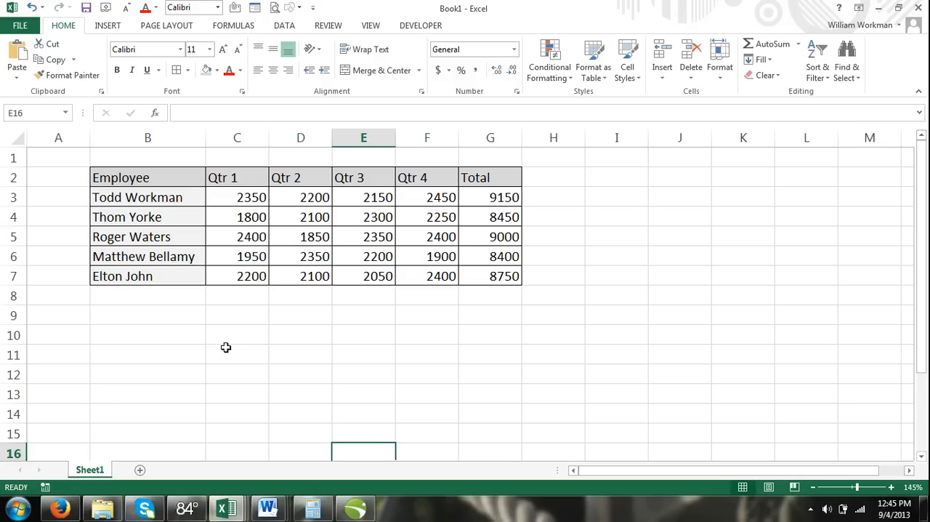
{"action": "mouse_move", "coordinate": [205, 320]}
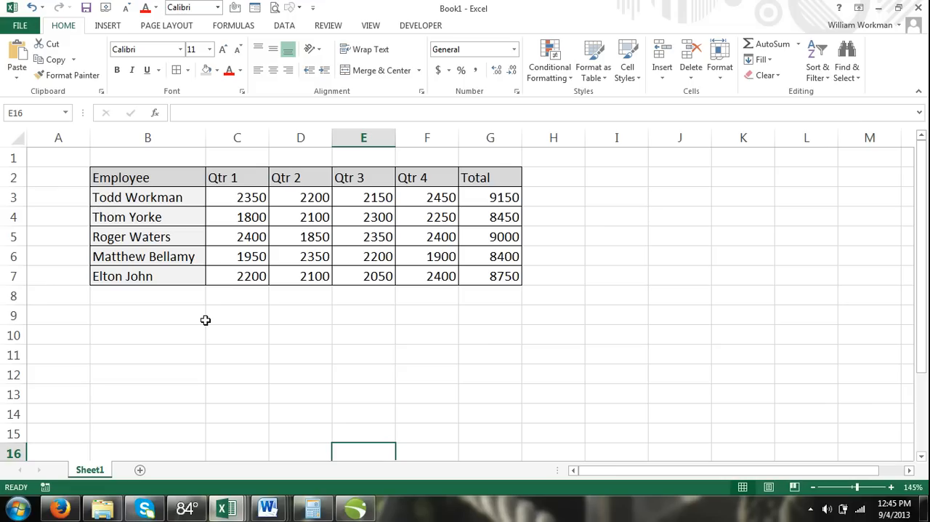
{"action": "mouse_move", "coordinate": [210, 303]}
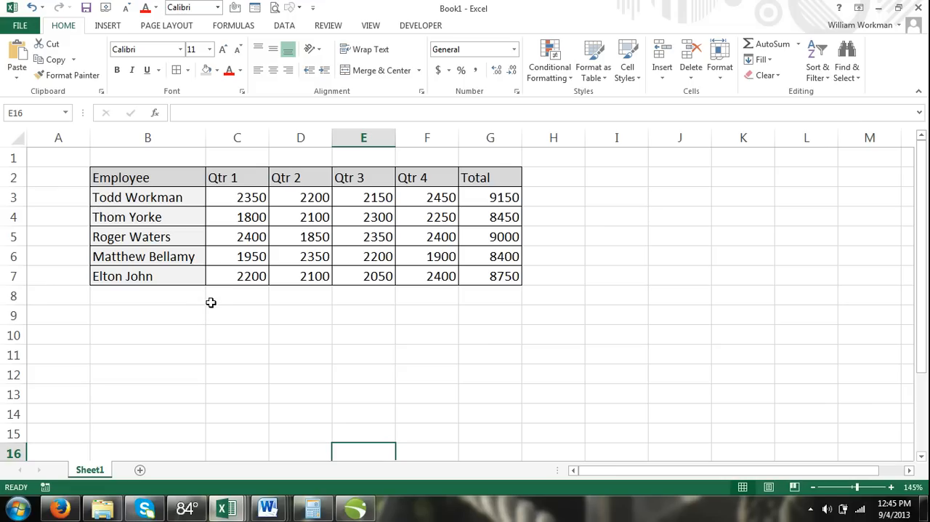
{"action": "mouse_move", "coordinate": [135, 177]}
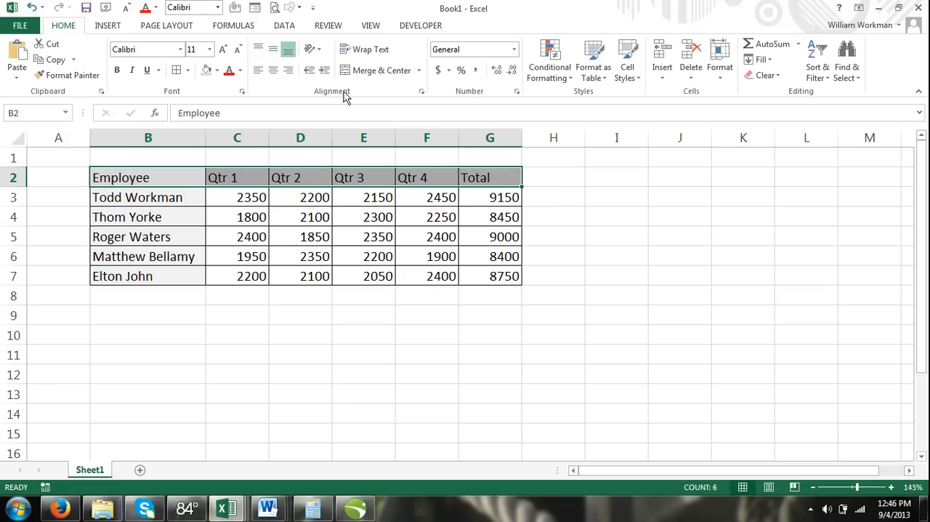
{"action": "mouse_move", "coordinate": [308, 49]}
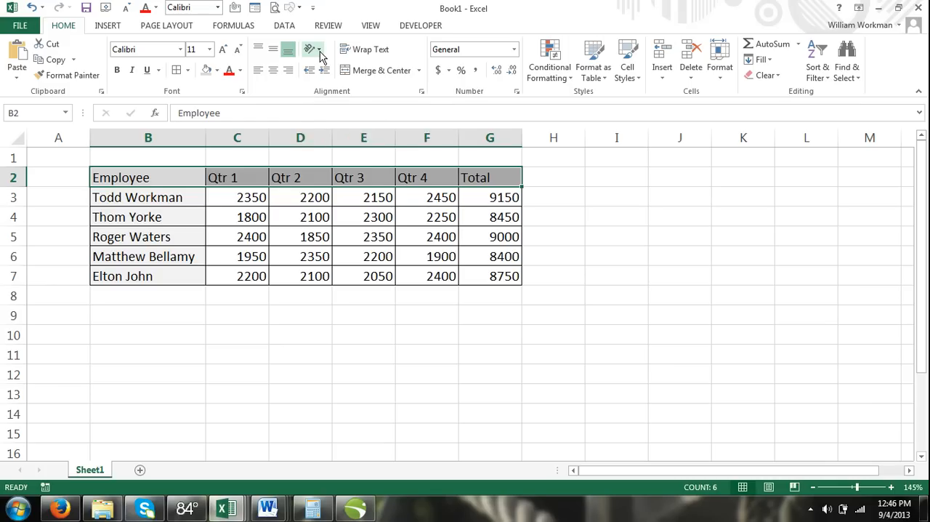
Step: Show the Orientation choices from the Home ribbon's Alignment group
{"action": "left_click", "coordinate": [313, 50]}
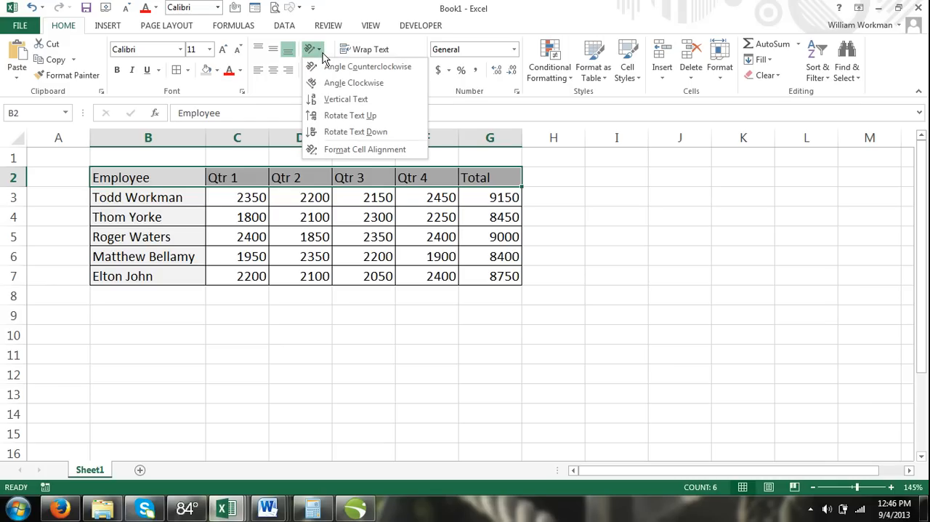
{"action": "mouse_move", "coordinate": [342, 66]}
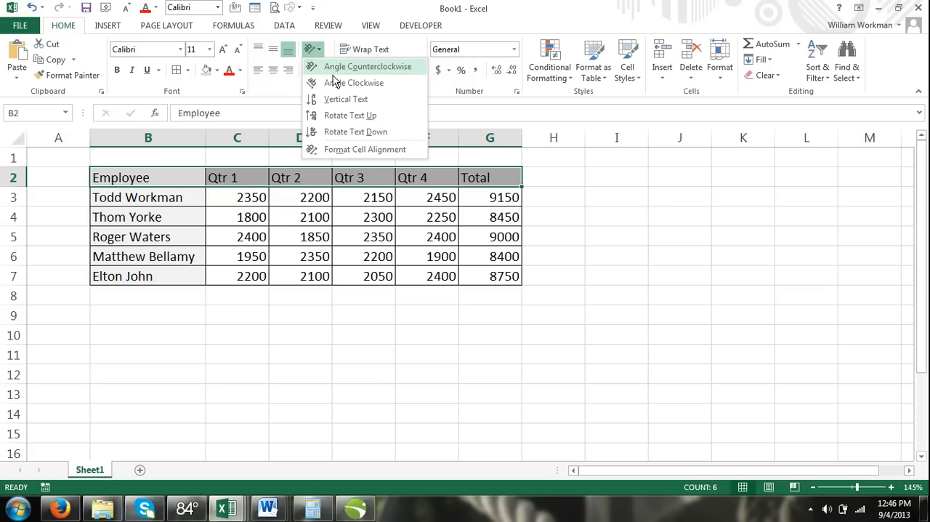
{"action": "mouse_move", "coordinate": [345, 131]}
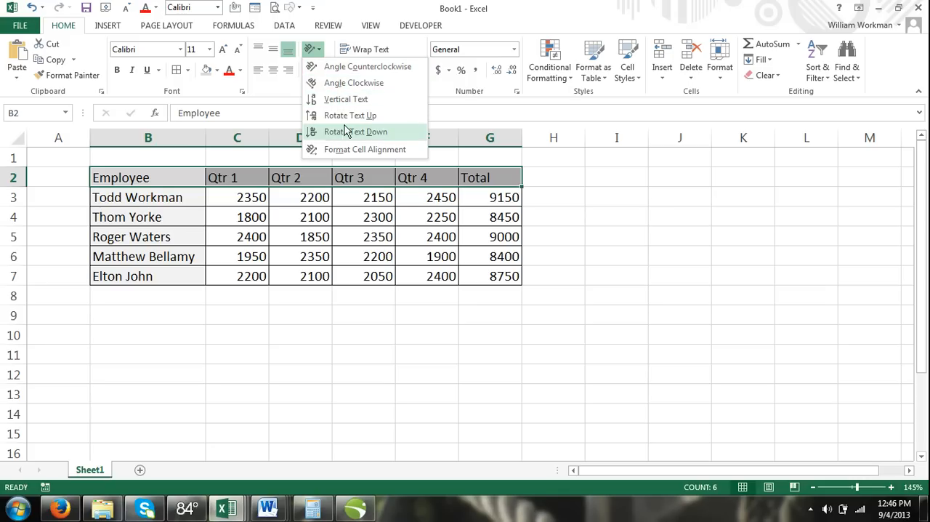
{"action": "mouse_move", "coordinate": [367, 66]}
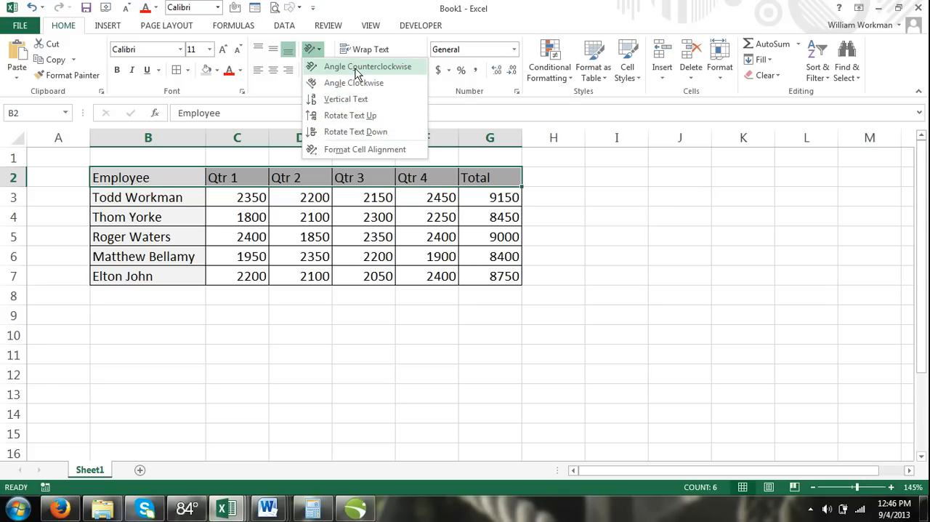
{"action": "mouse_move", "coordinate": [356, 82]}
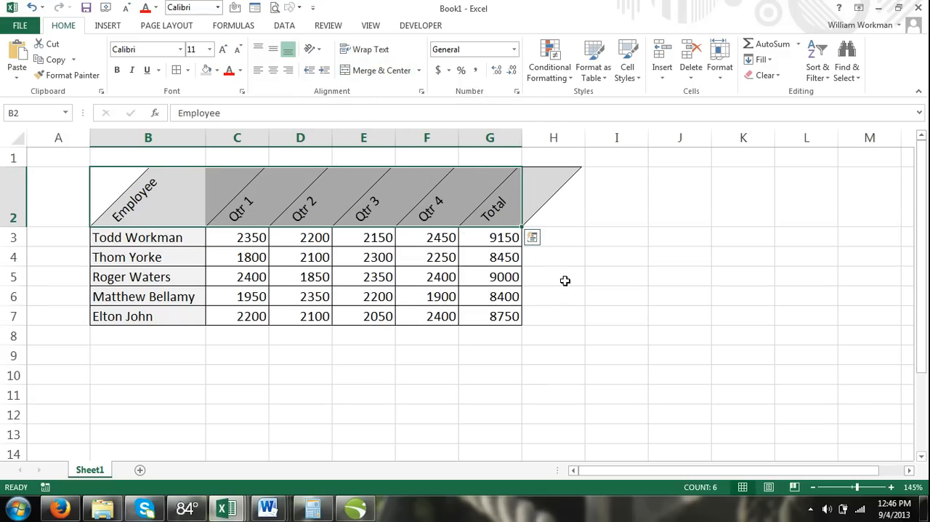
{"action": "mouse_move", "coordinate": [549, 291]}
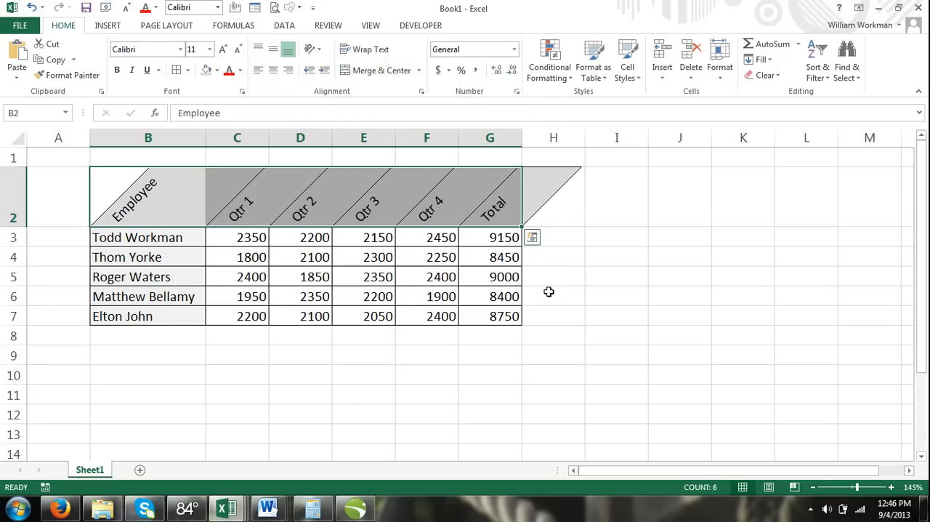
{"action": "left_click", "coordinate": [553, 296]}
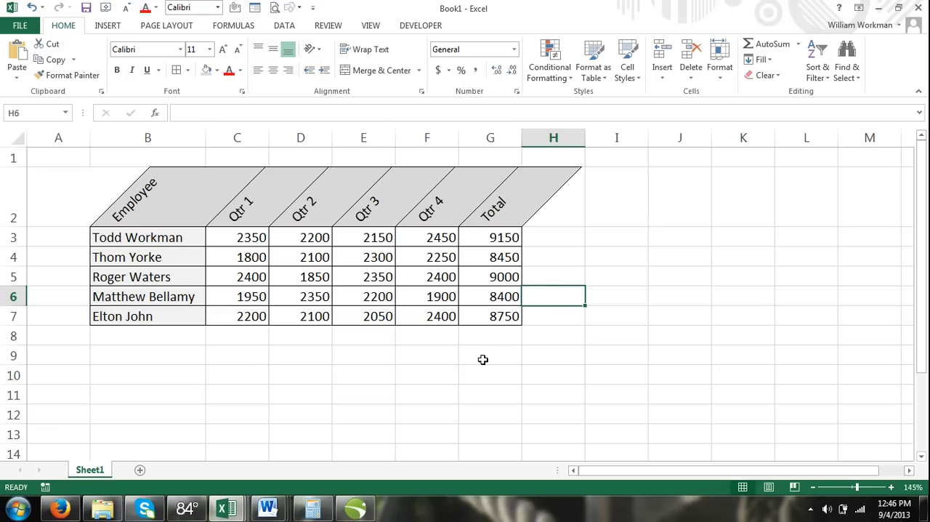
{"action": "mouse_move", "coordinate": [450, 336]}
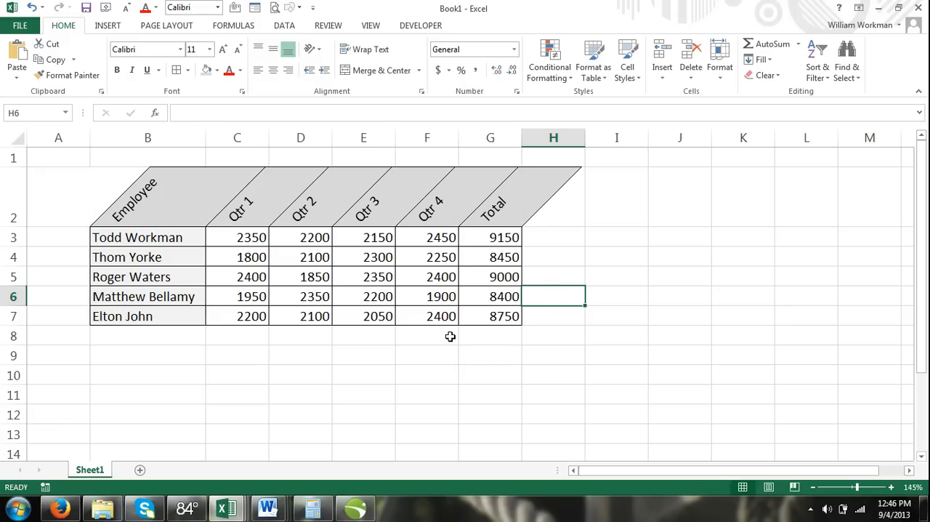
{"action": "mouse_move", "coordinate": [159, 194]}
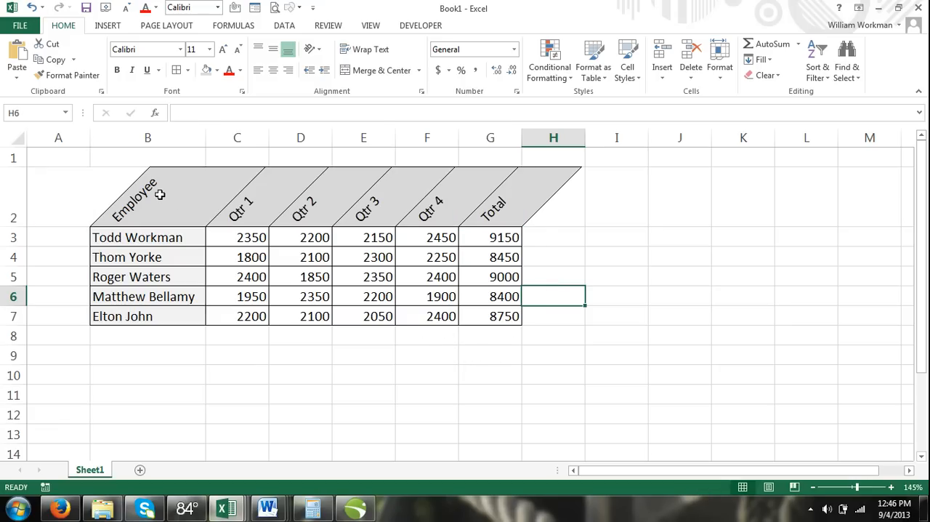
Step: Revert the counterclockwise angle and bring up the Alignment formatting dialog for the headers
{"action": "left_click", "coordinate": [29, 8]}
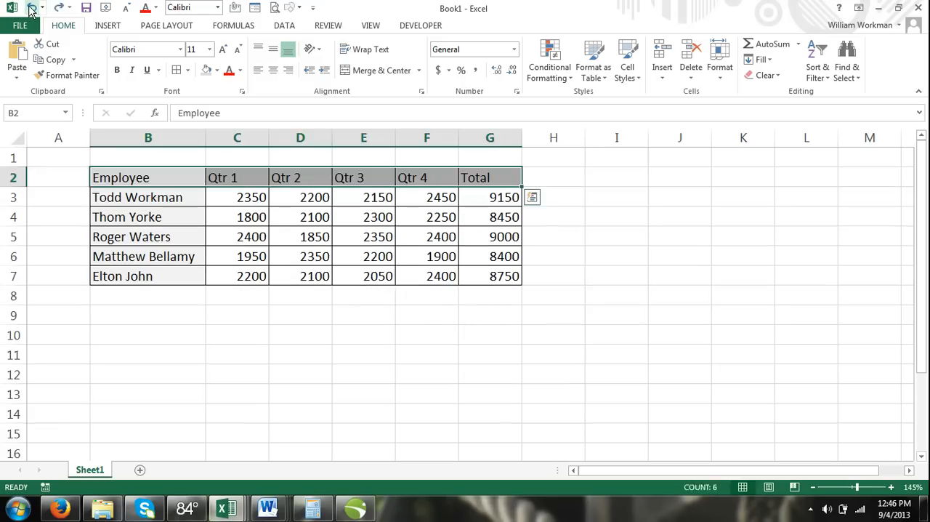
{"action": "left_click", "coordinate": [300, 374]}
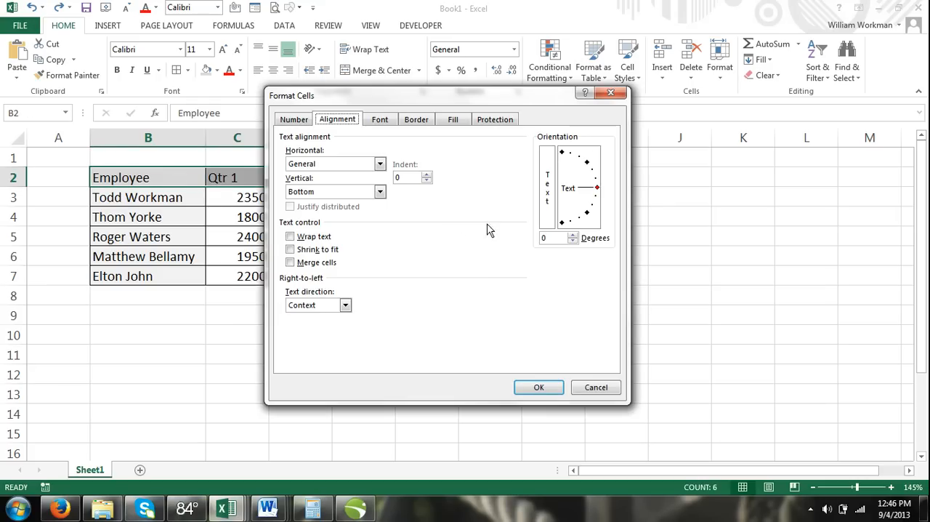
{"action": "mouse_move", "coordinate": [512, 232]}
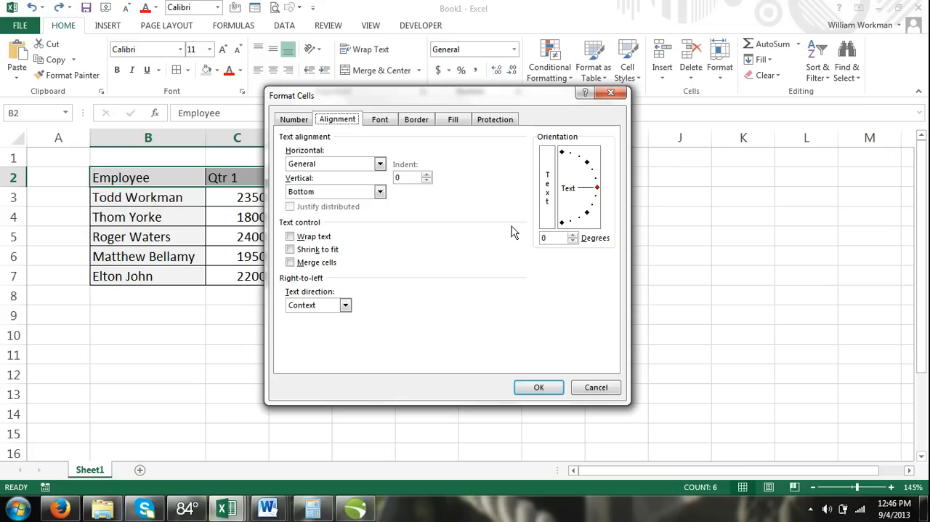
{"action": "mouse_move", "coordinate": [490, 222]}
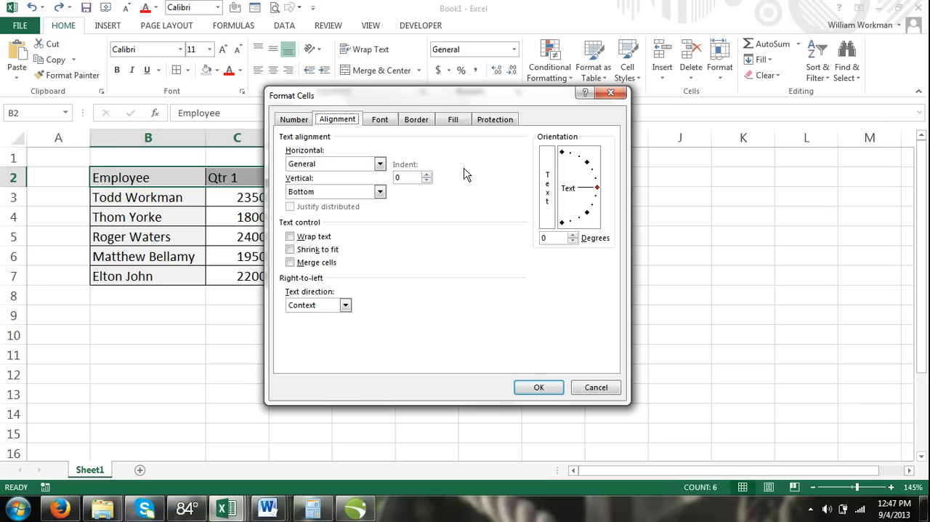
{"action": "mouse_move", "coordinate": [572, 170]}
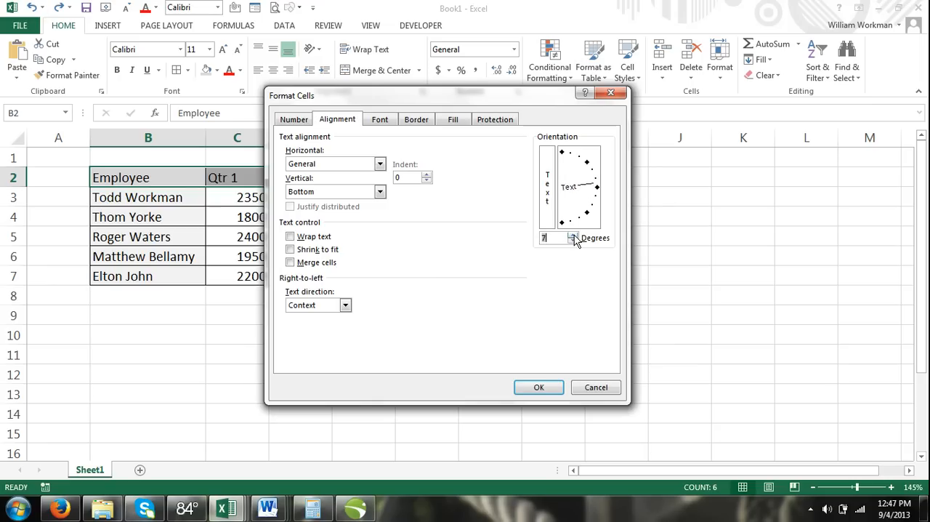
Step: Set the header text orientation to 30 degrees, apply it, and deselect to view Employee–Total angled
{"action": "left_click", "coordinate": [574, 234]}
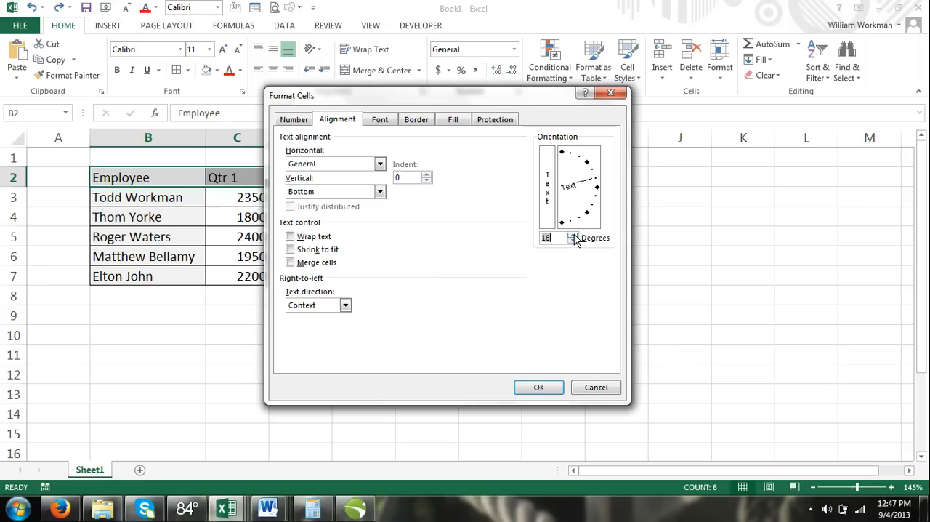
{"action": "left_click", "coordinate": [573, 234]}
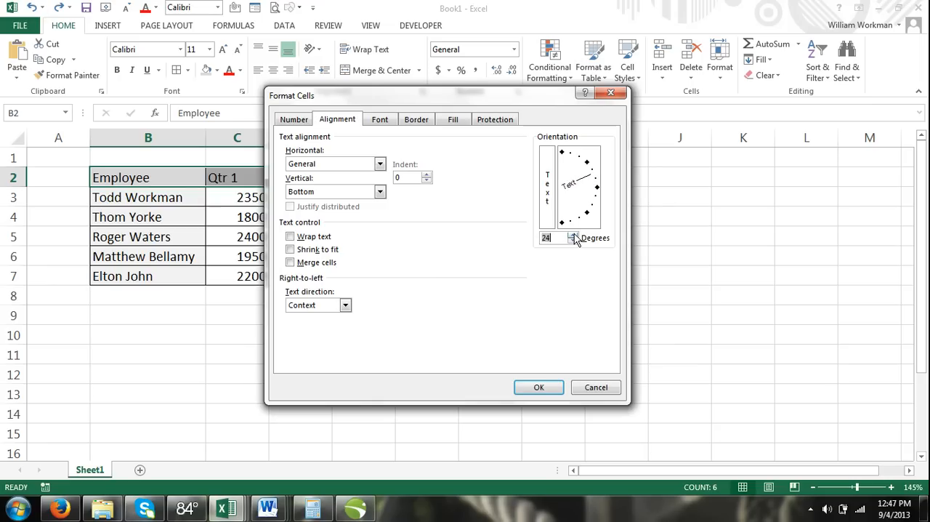
{"action": "left_click", "coordinate": [573, 234]}
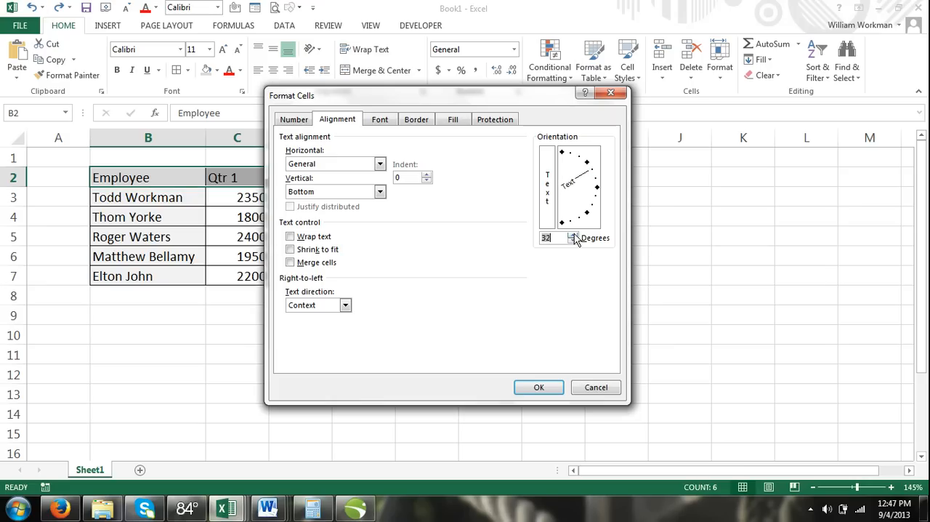
{"action": "left_click", "coordinate": [572, 241]}
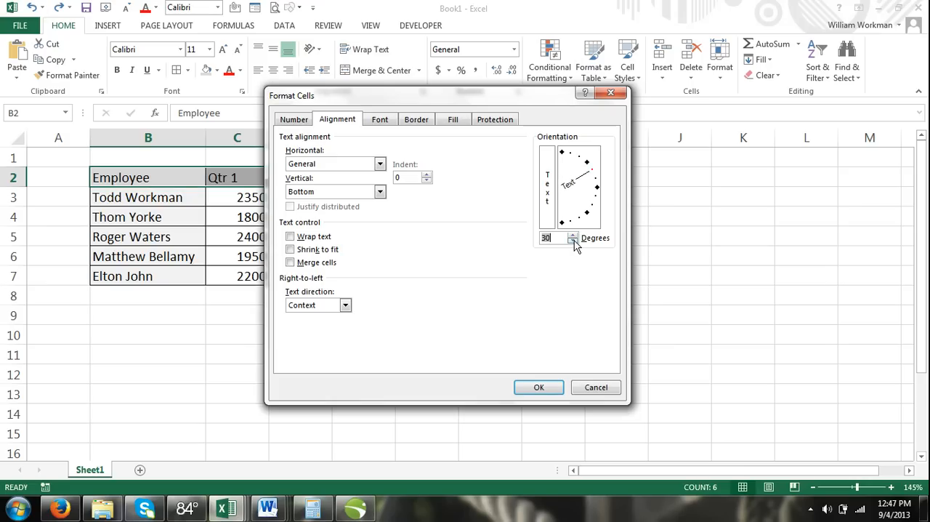
{"action": "left_click", "coordinate": [538, 386]}
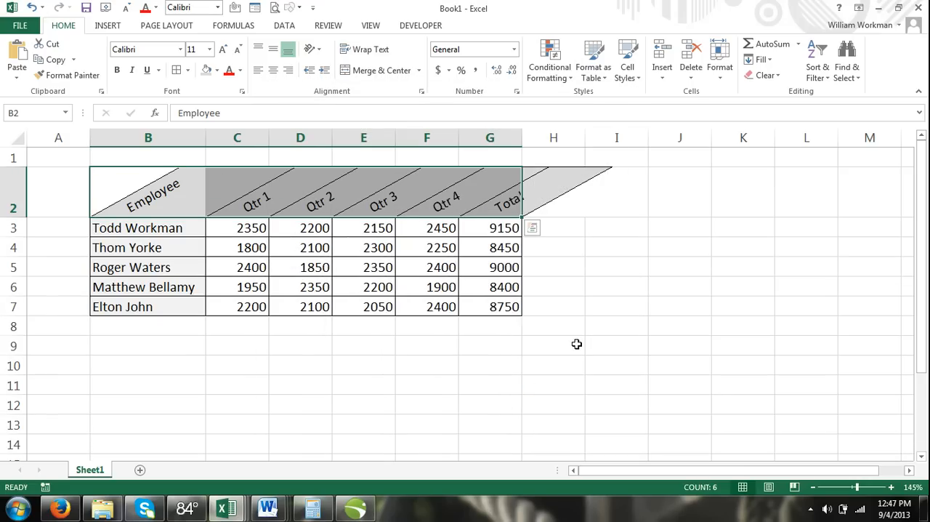
{"action": "left_click", "coordinate": [552, 345]}
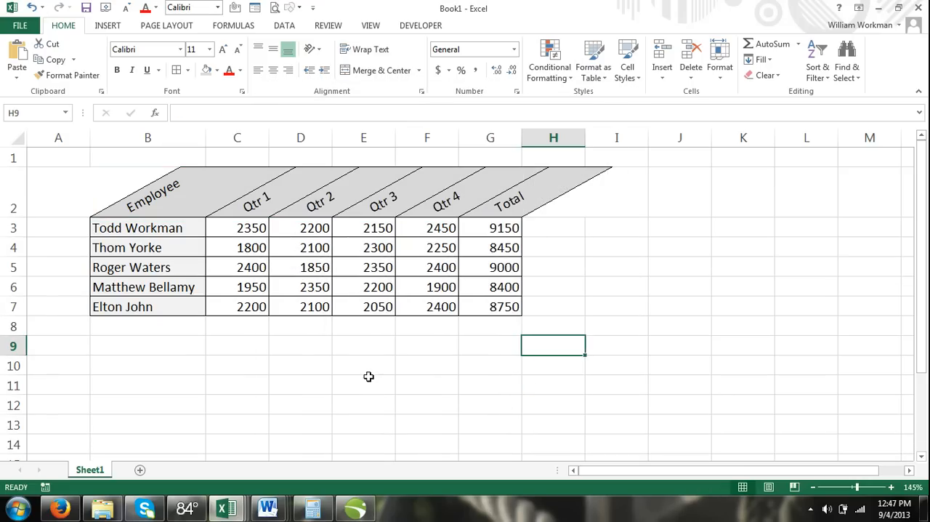